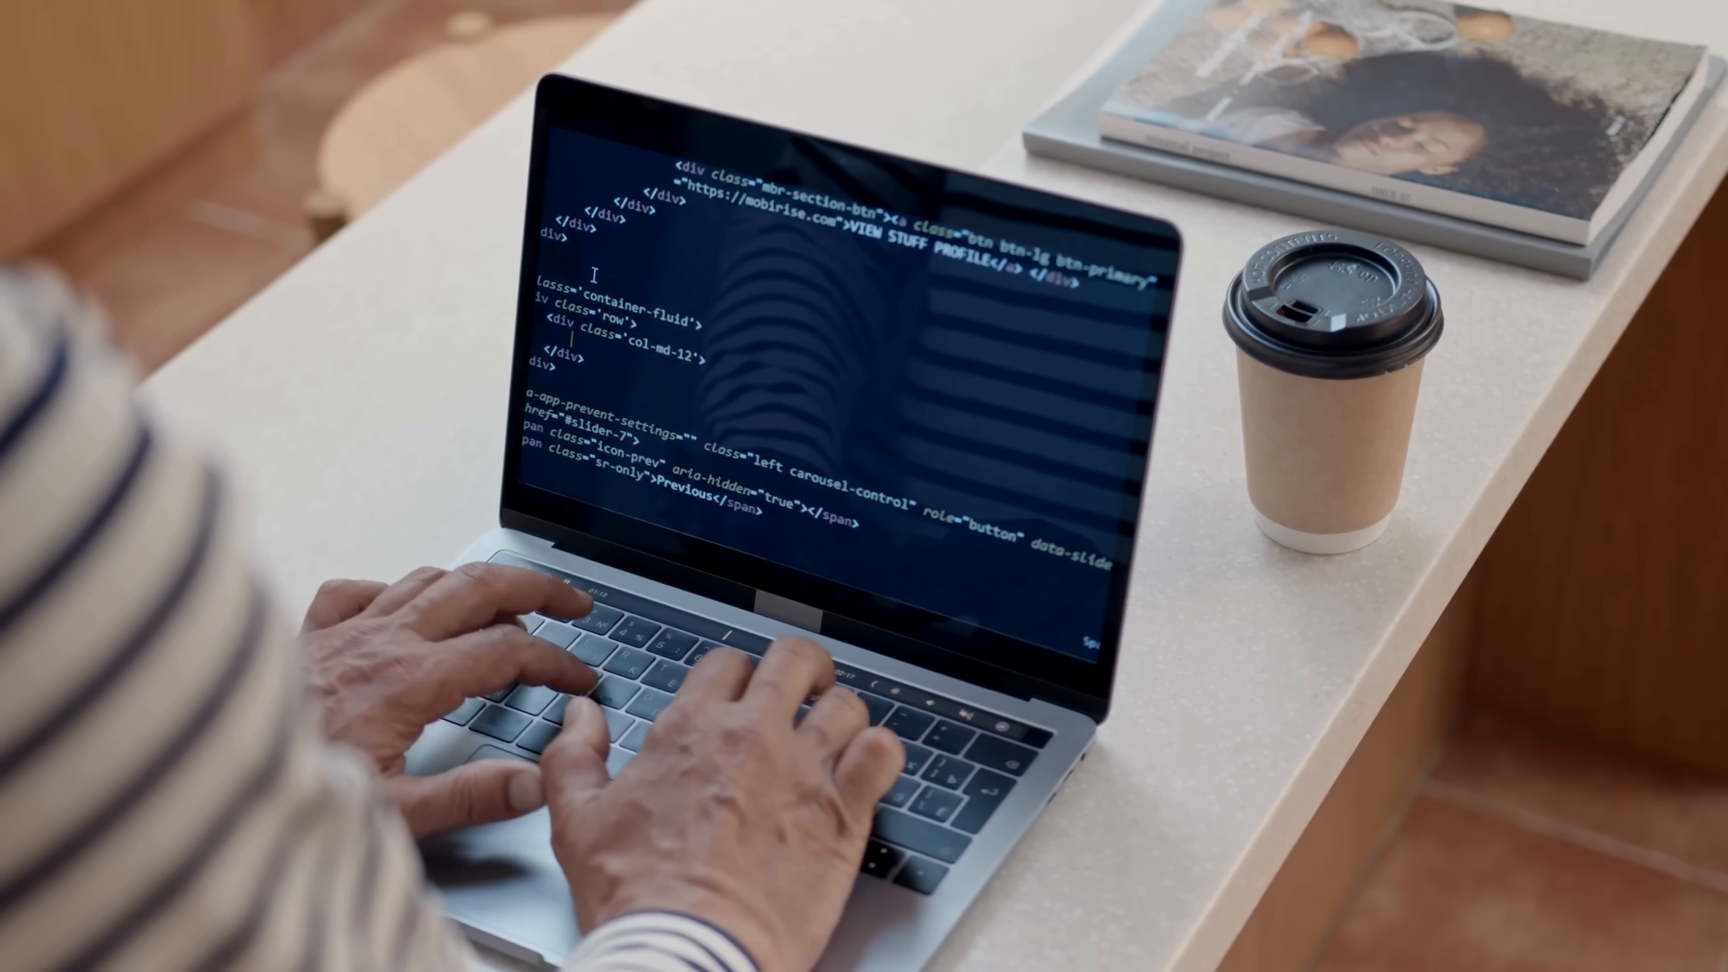
type("<h1></h1>")
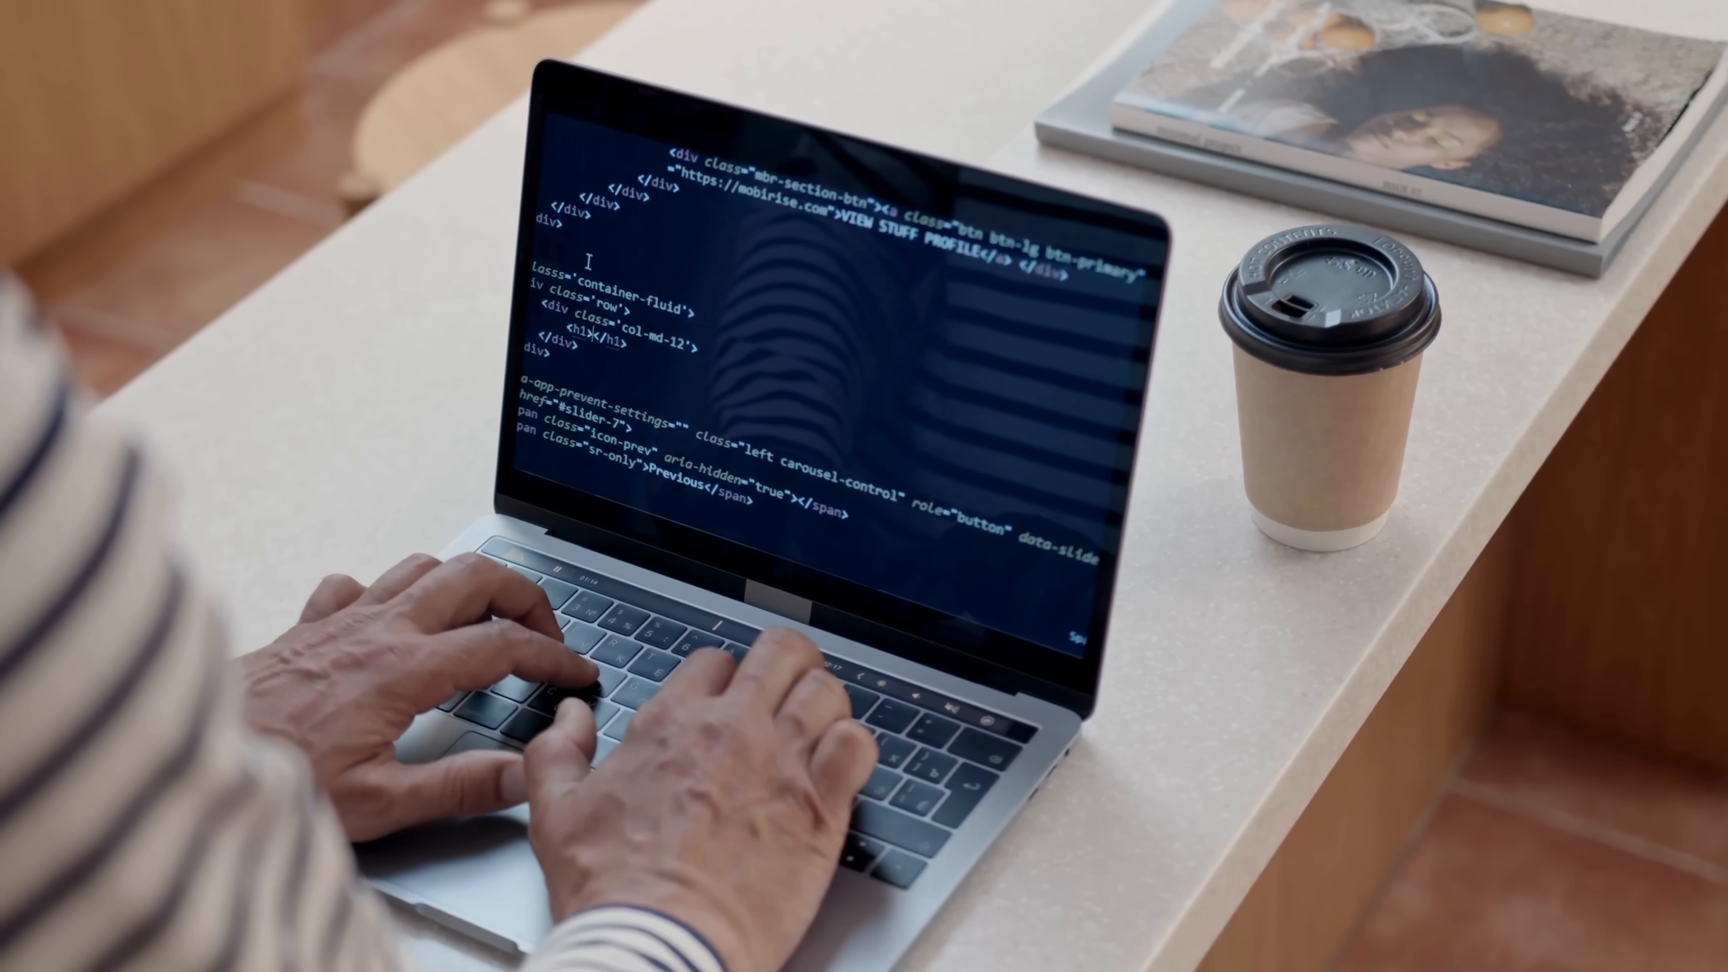